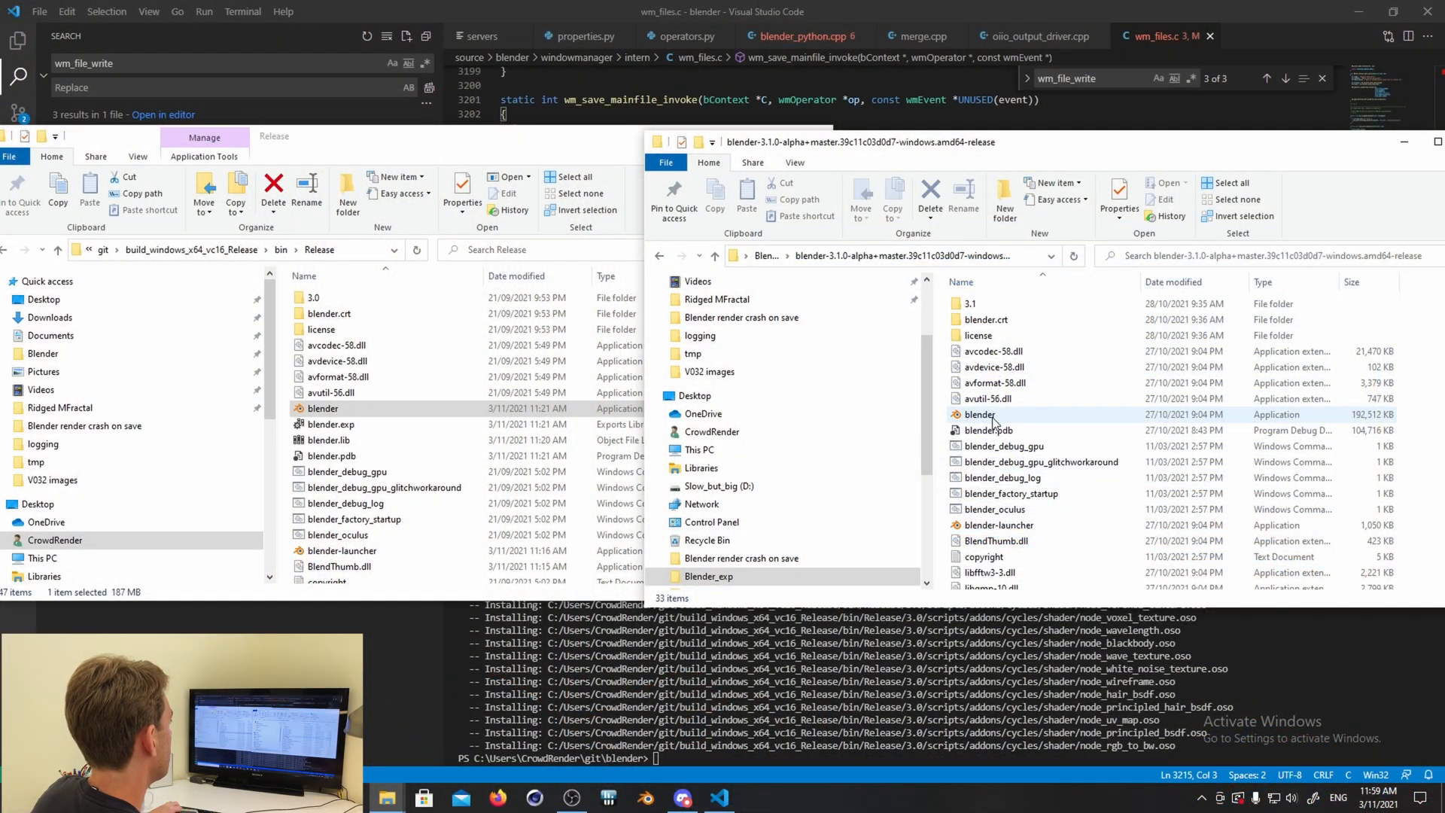
# - Launch blender.exe from the blender-3.1.0-alpha release folder
pyautogui.doubleClick(978, 414)
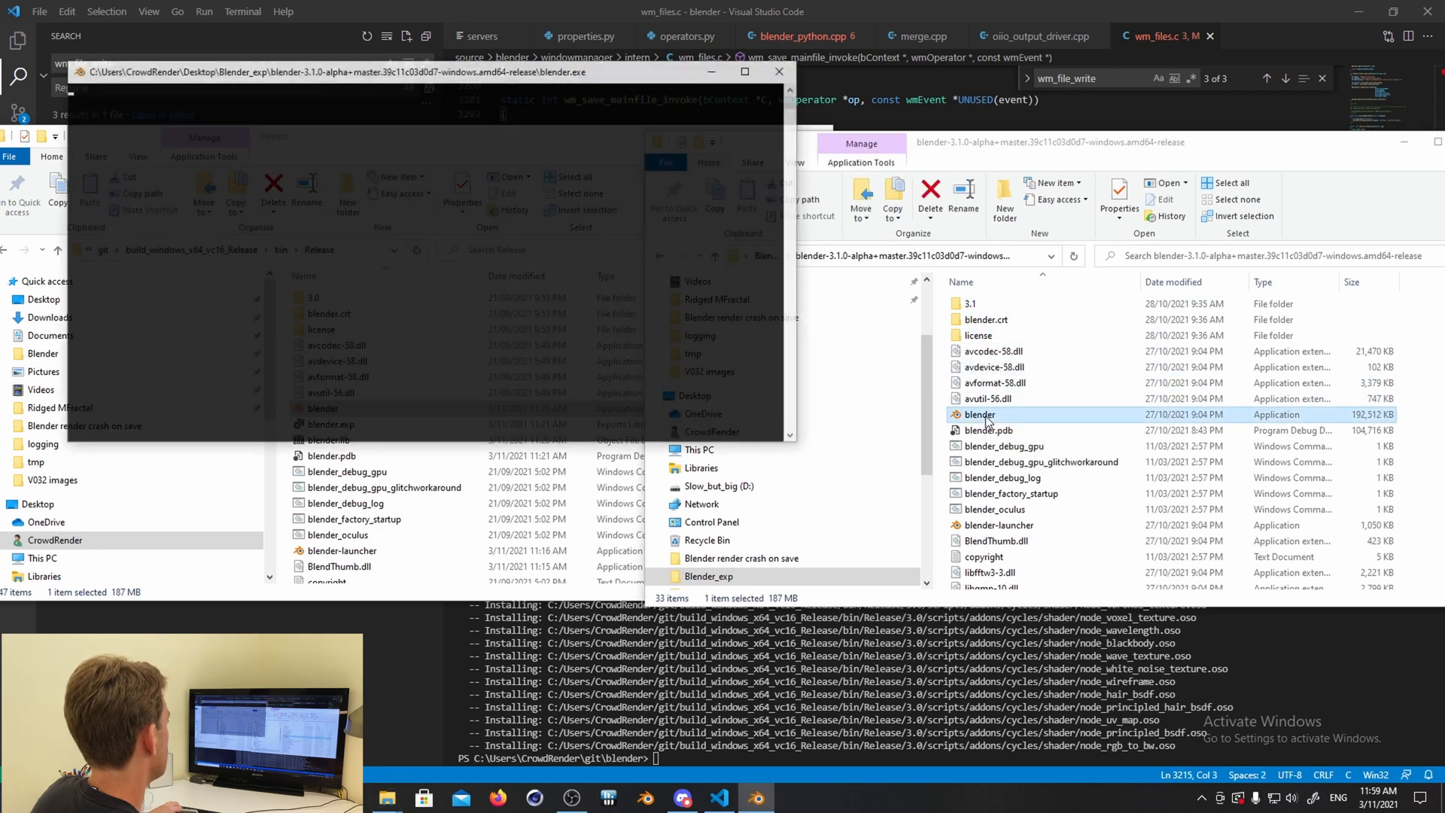
pyautogui.doubleClick(978, 413)
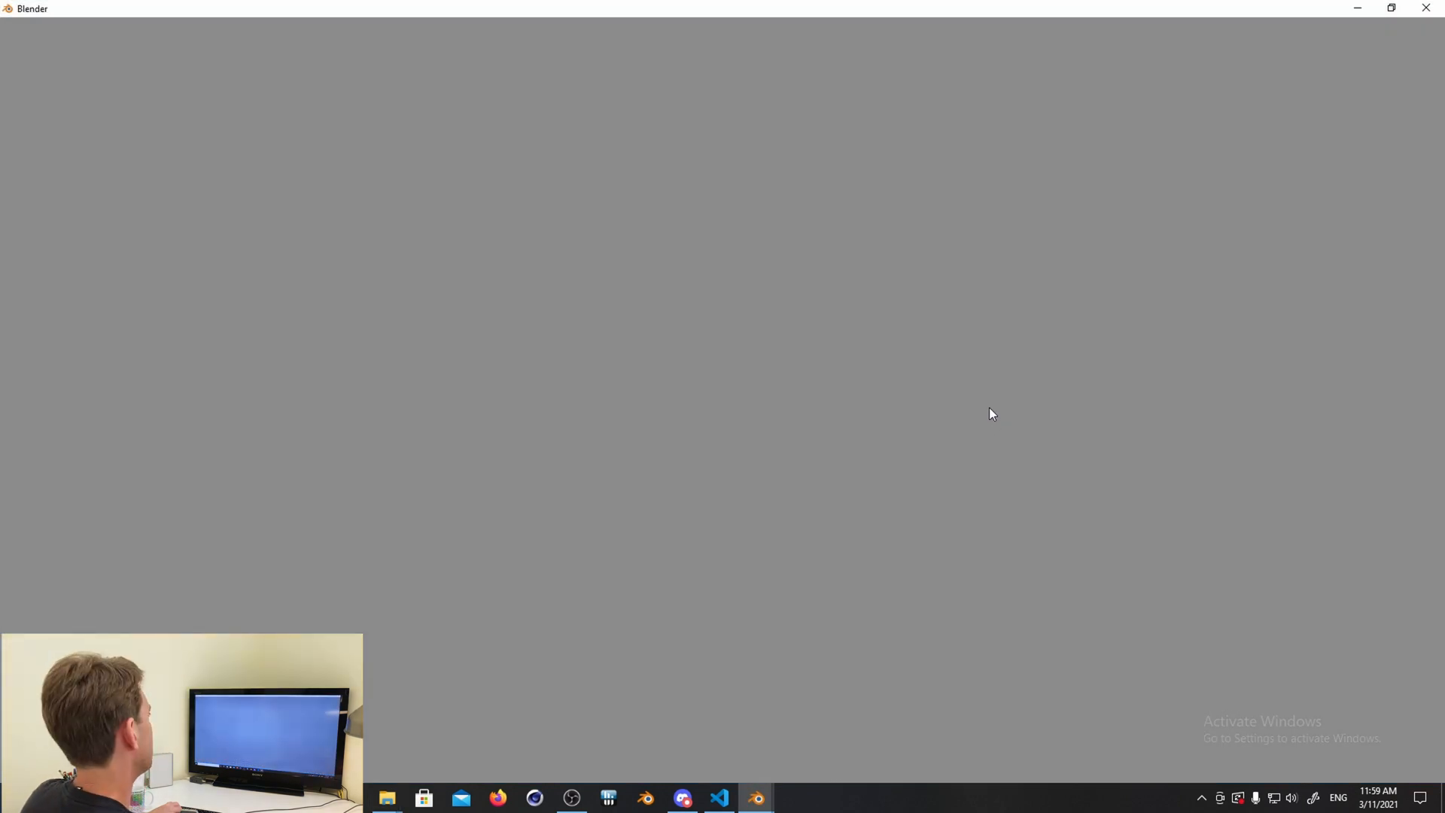
# - Dismiss the splash screen and set the Render Engine to Crowdrender
pyautogui.click(758, 797)
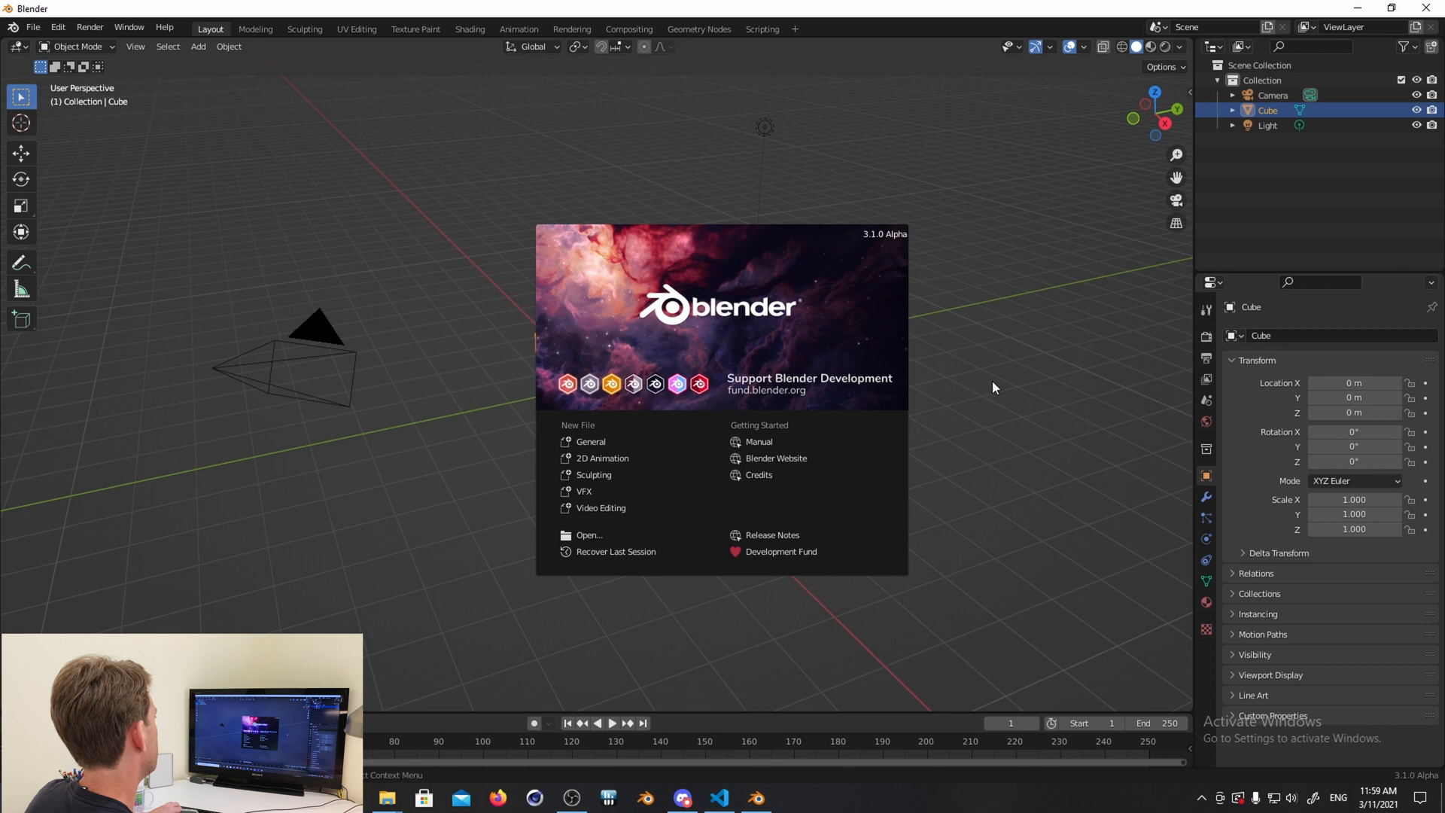
pyautogui.click(995, 389)
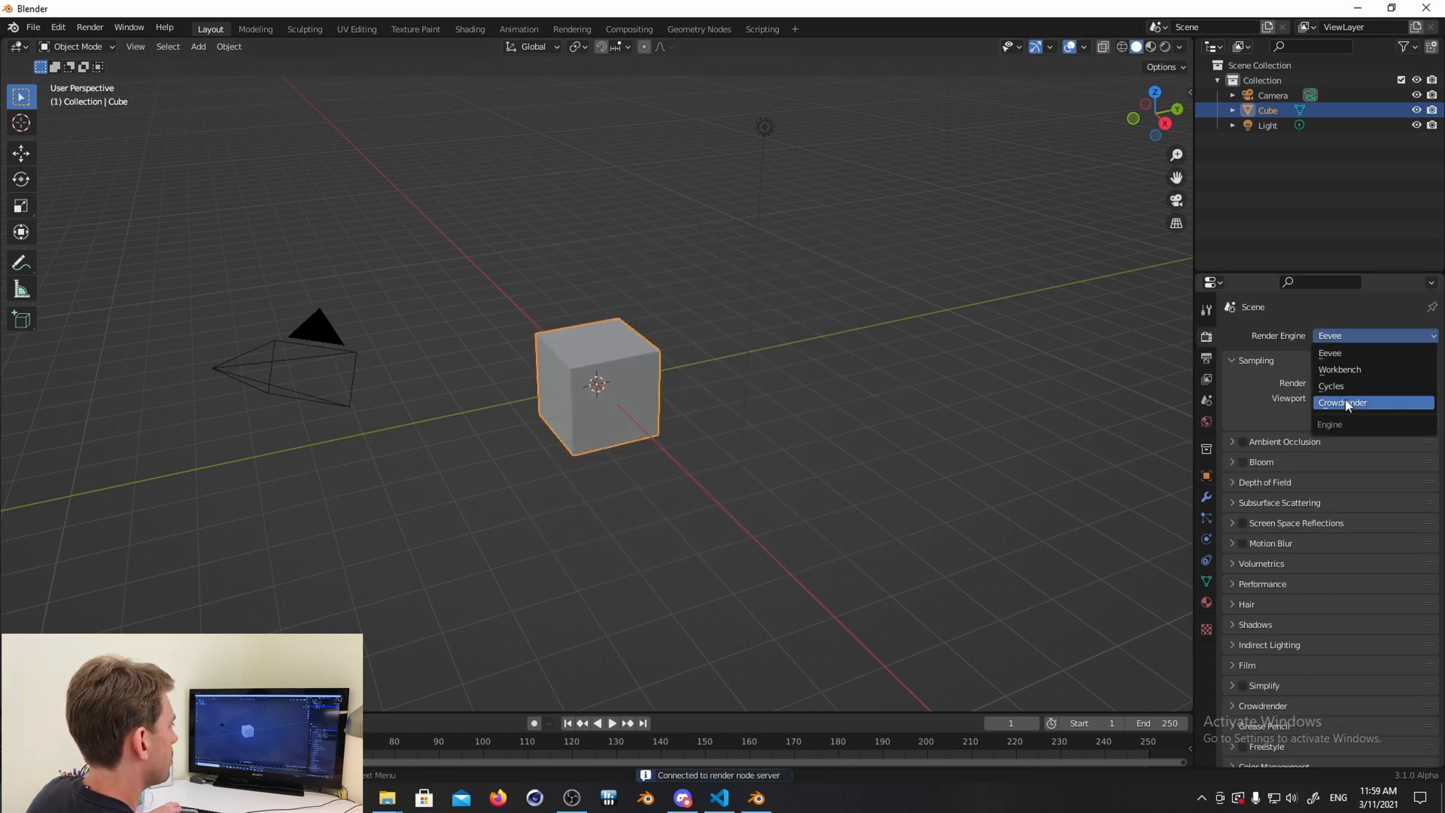
pyautogui.click(1342, 402)
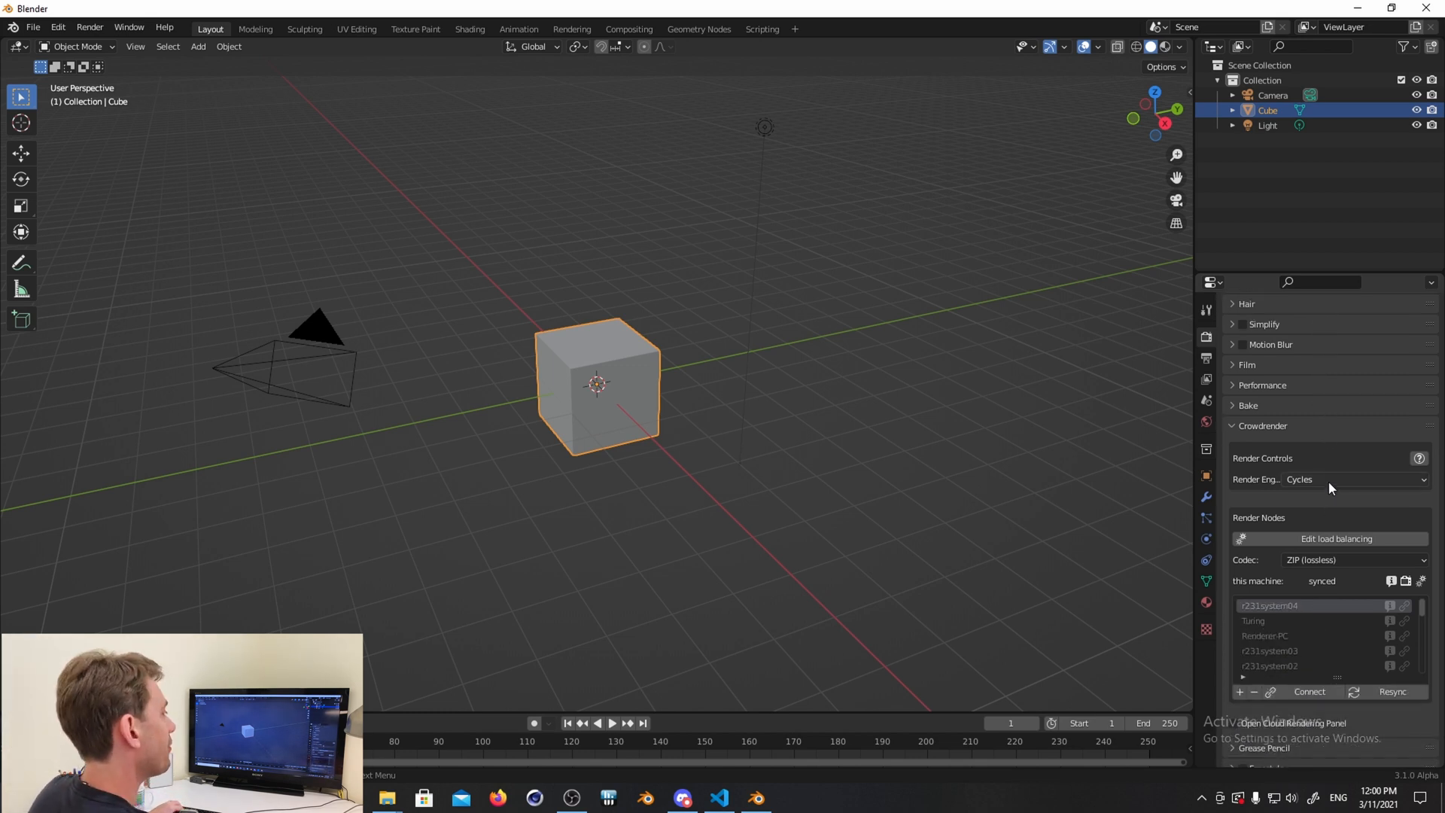
pyautogui.moveTo(1331, 480)
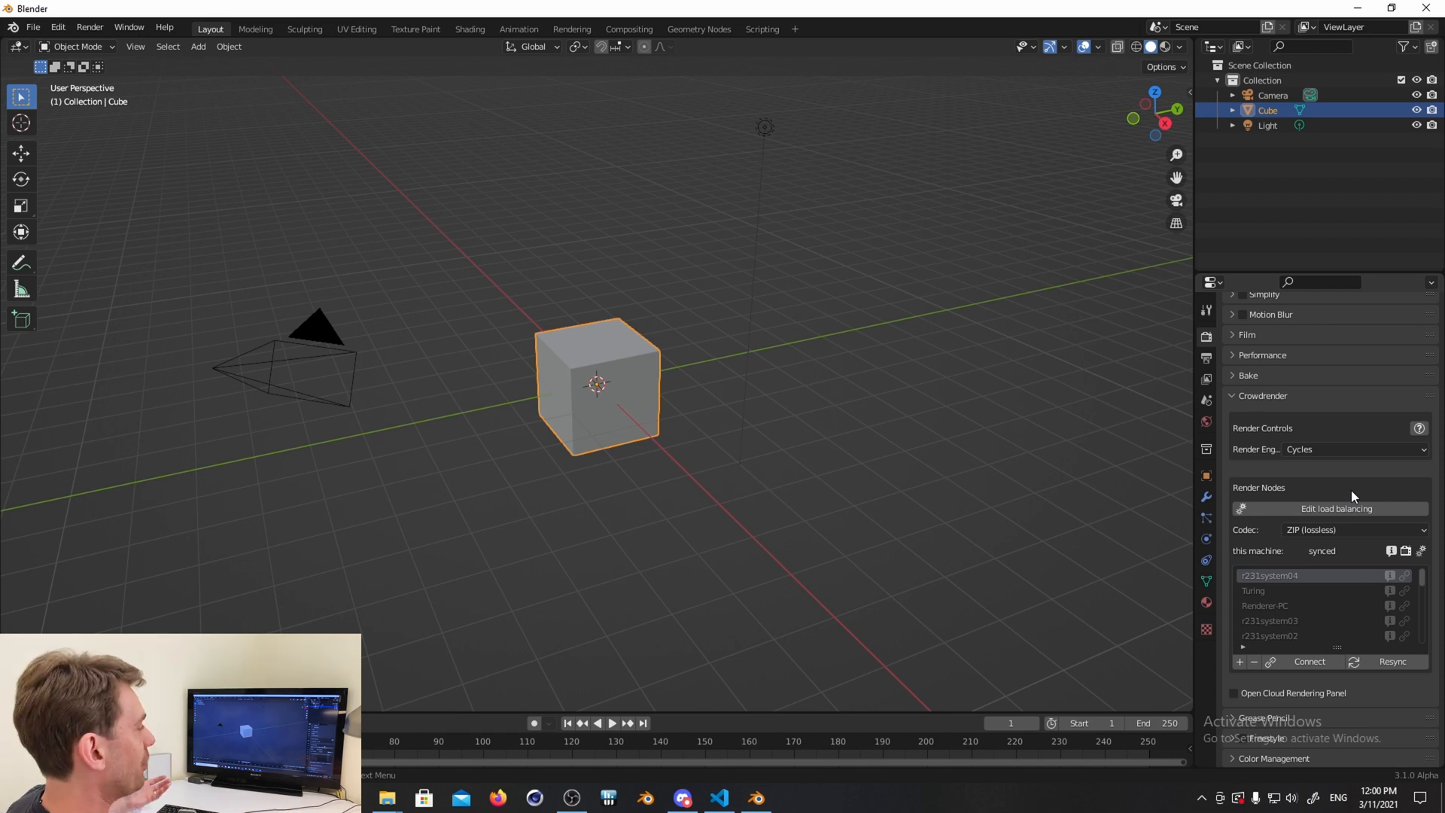
pyautogui.moveTo(1339, 607)
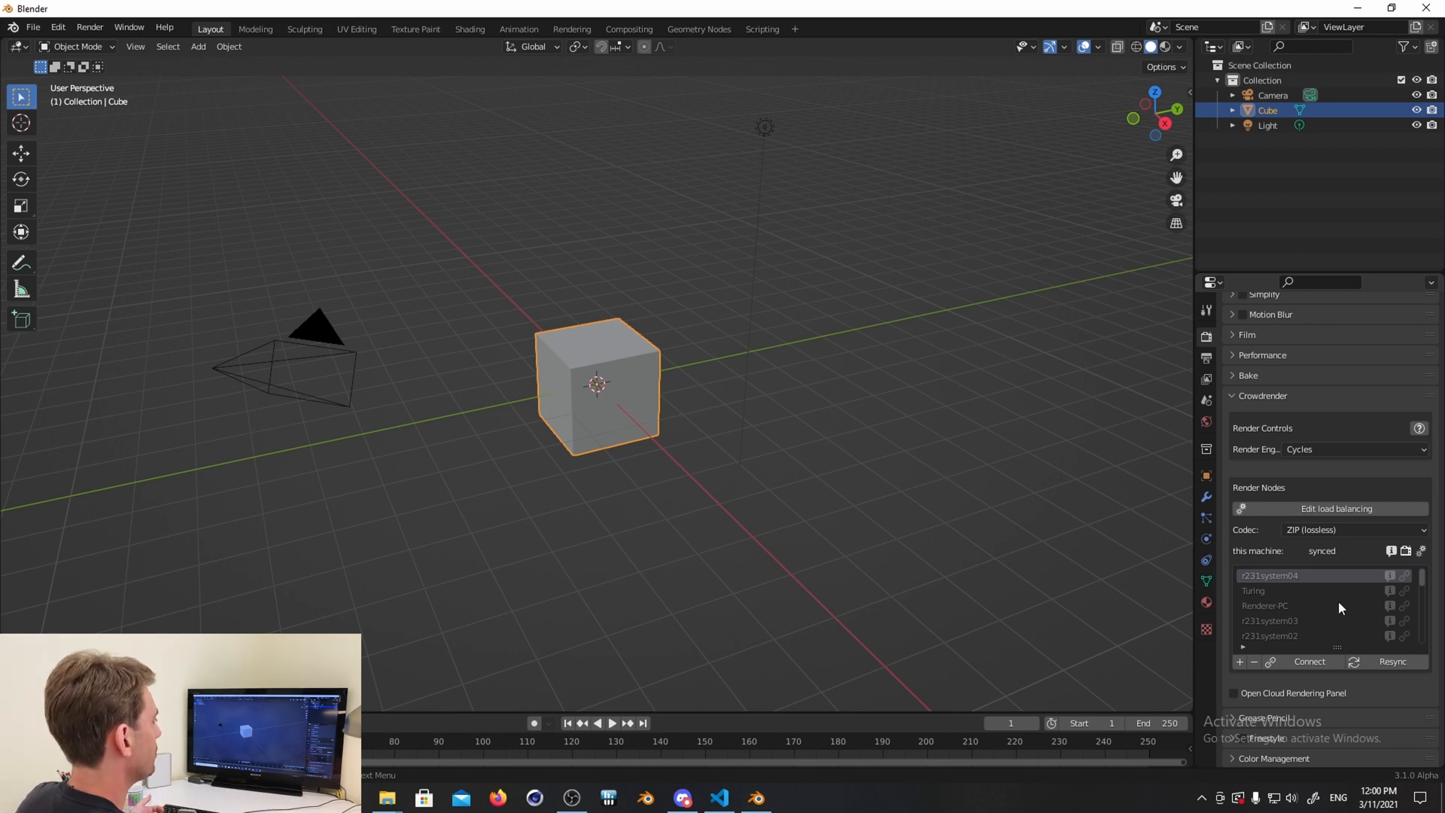
pyautogui.moveTo(1096, 364)
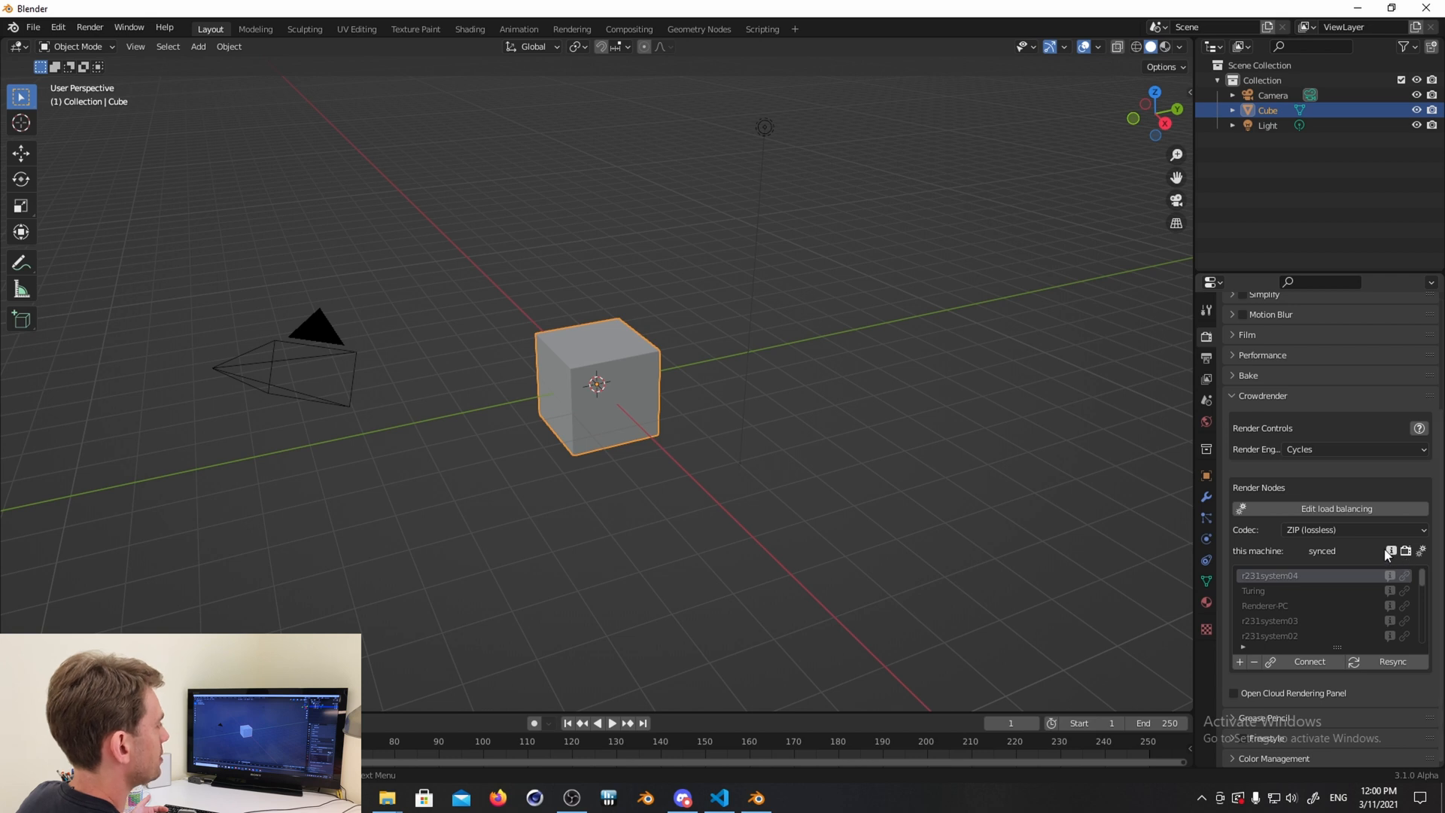
pyautogui.moveTo(1344, 575)
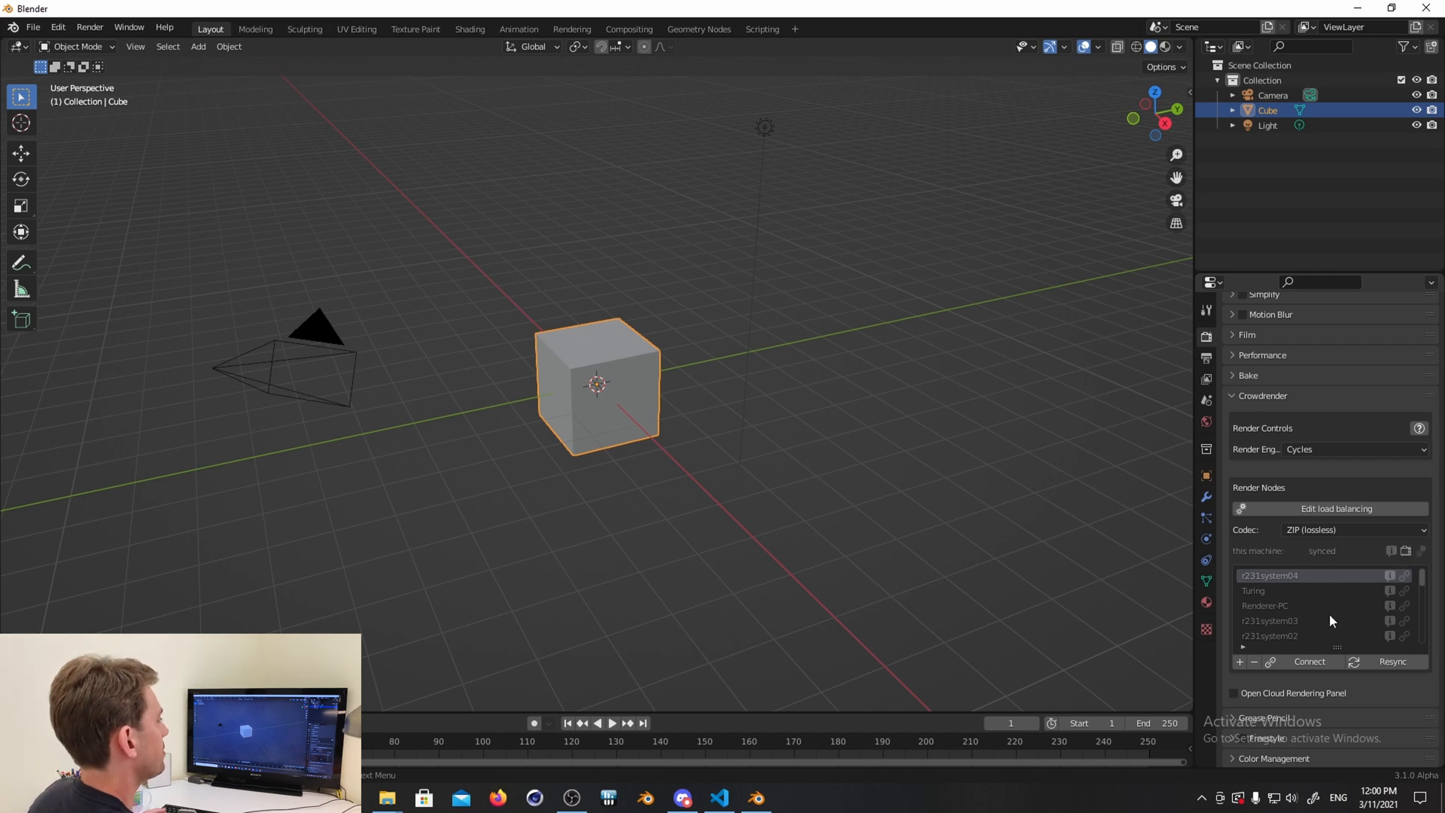
pyautogui.moveTo(1330, 617)
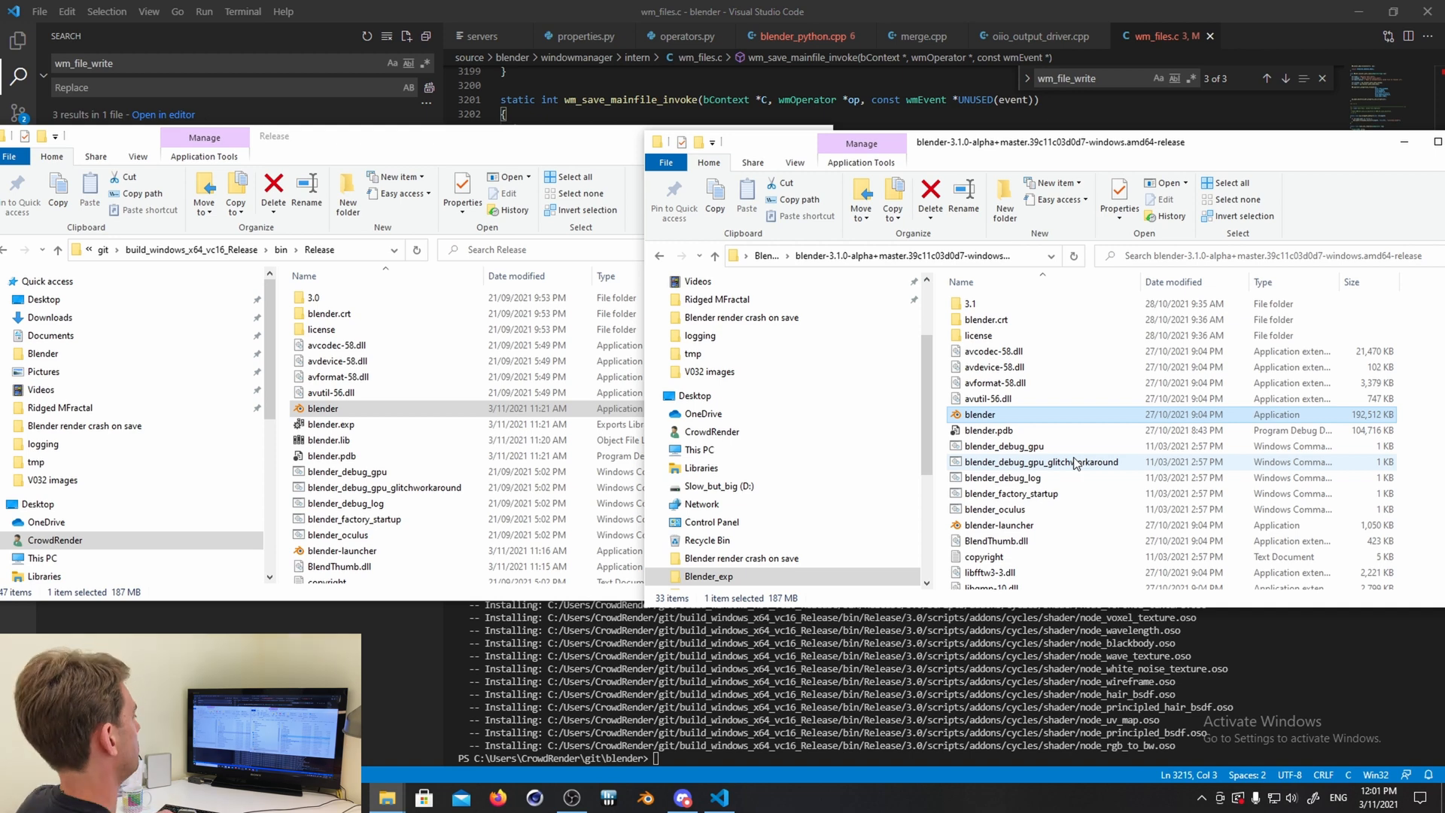
pyautogui.moveTo(780, 798)
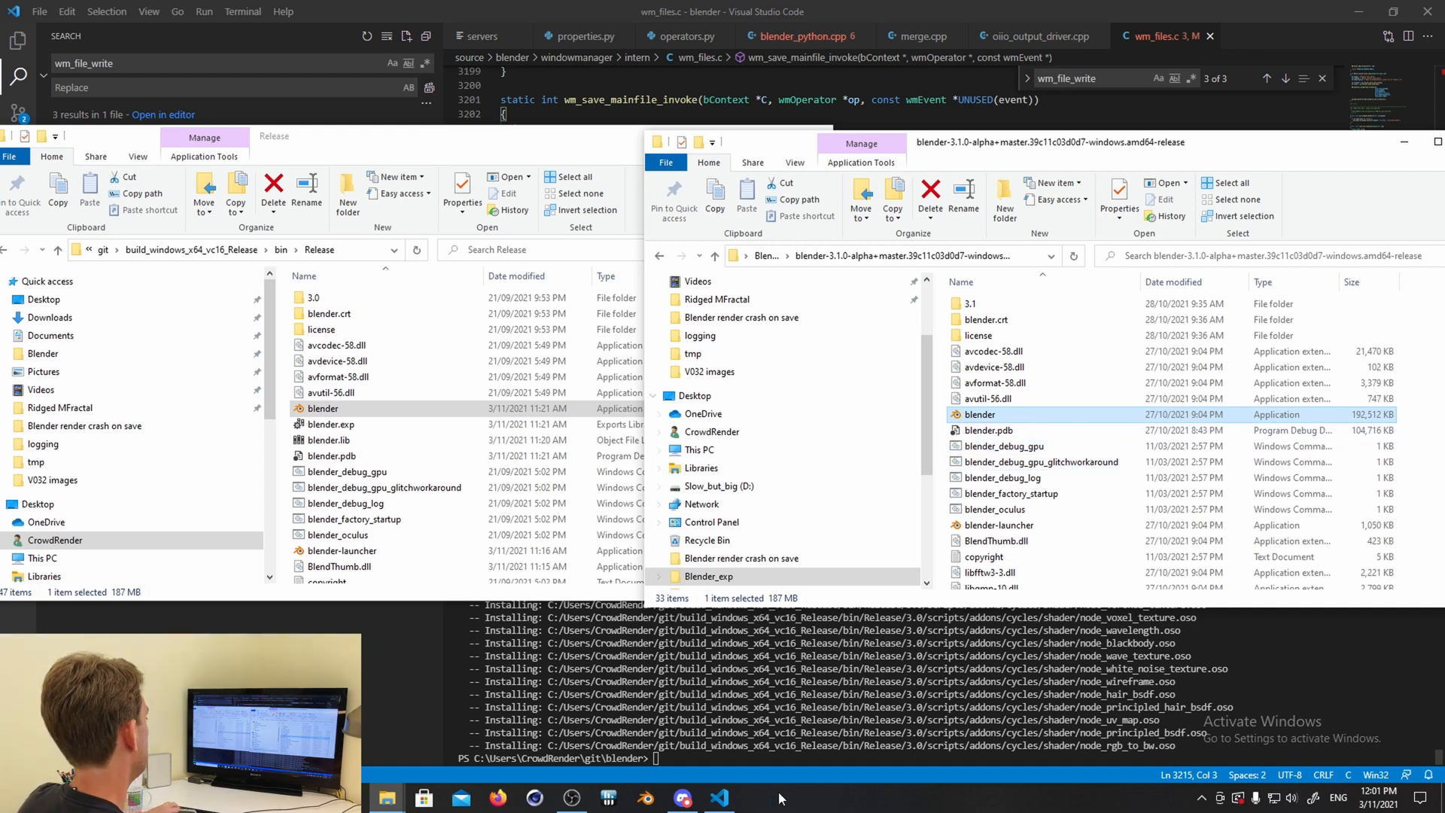
pyautogui.click(756, 796)
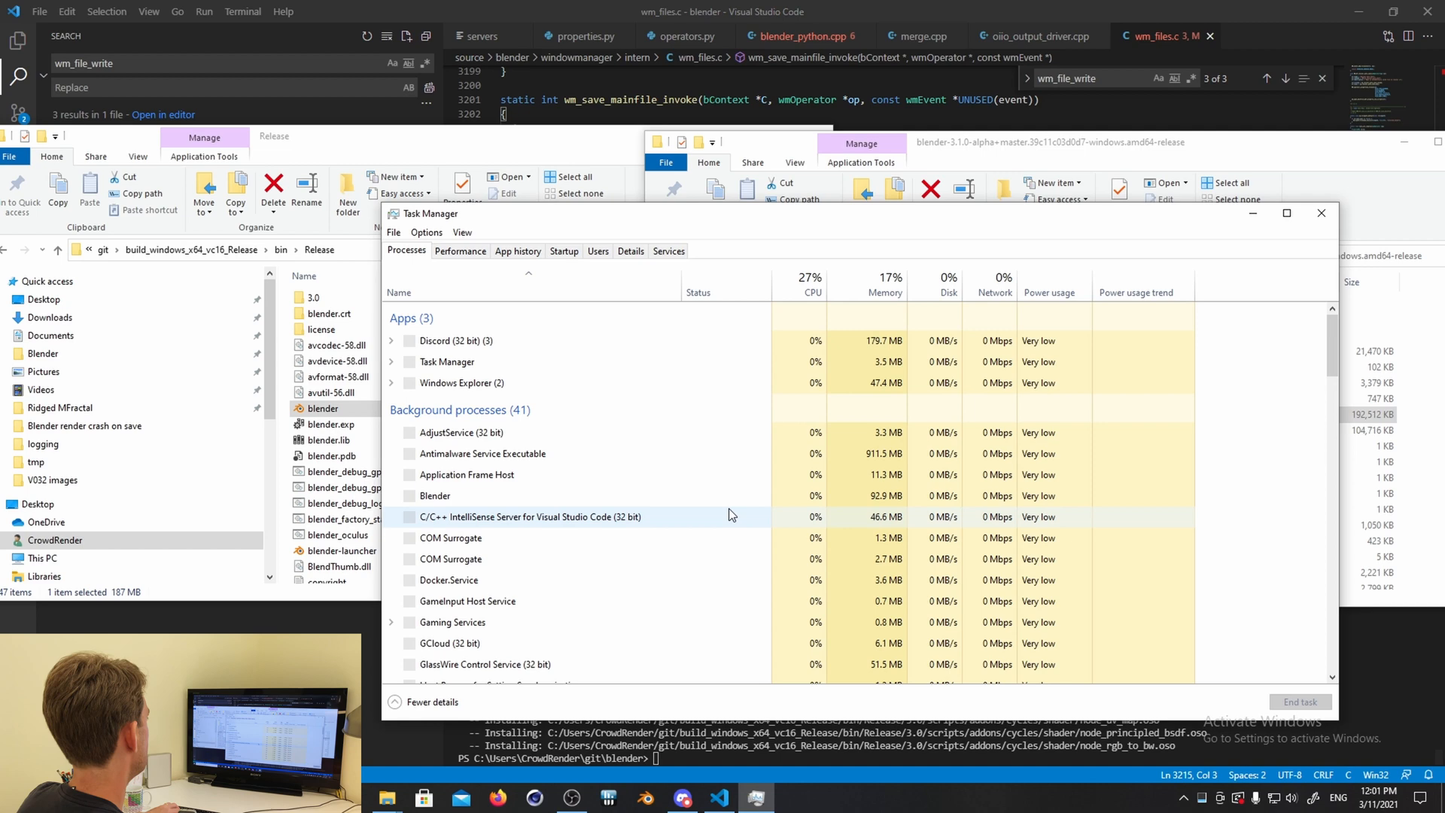
pyautogui.click(630, 249)
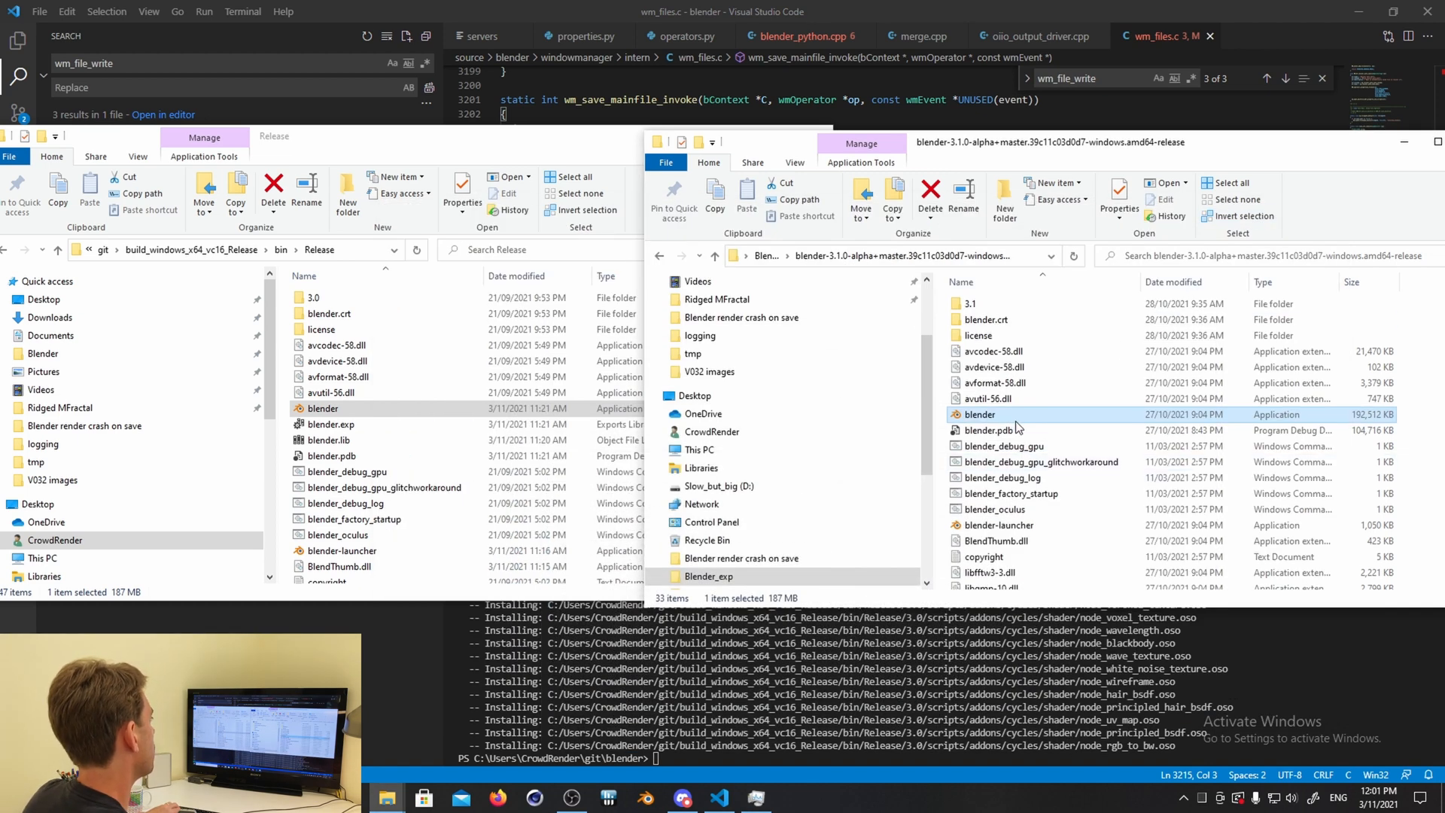
pyautogui.moveTo(1014, 419)
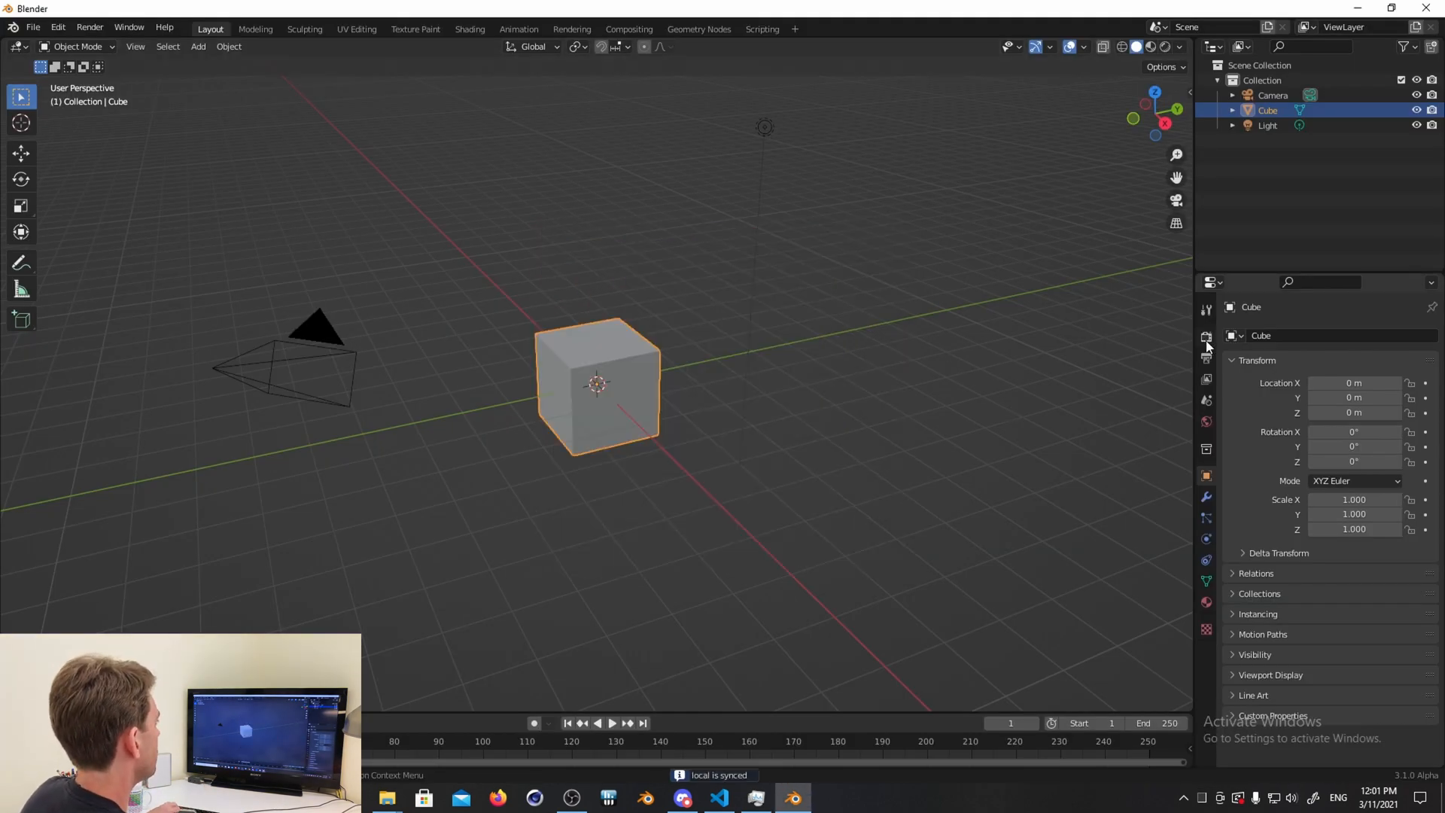
# - Show Render Properties and collapse Sampling to reach the Crowdrender panel
pyautogui.click(1205, 337)
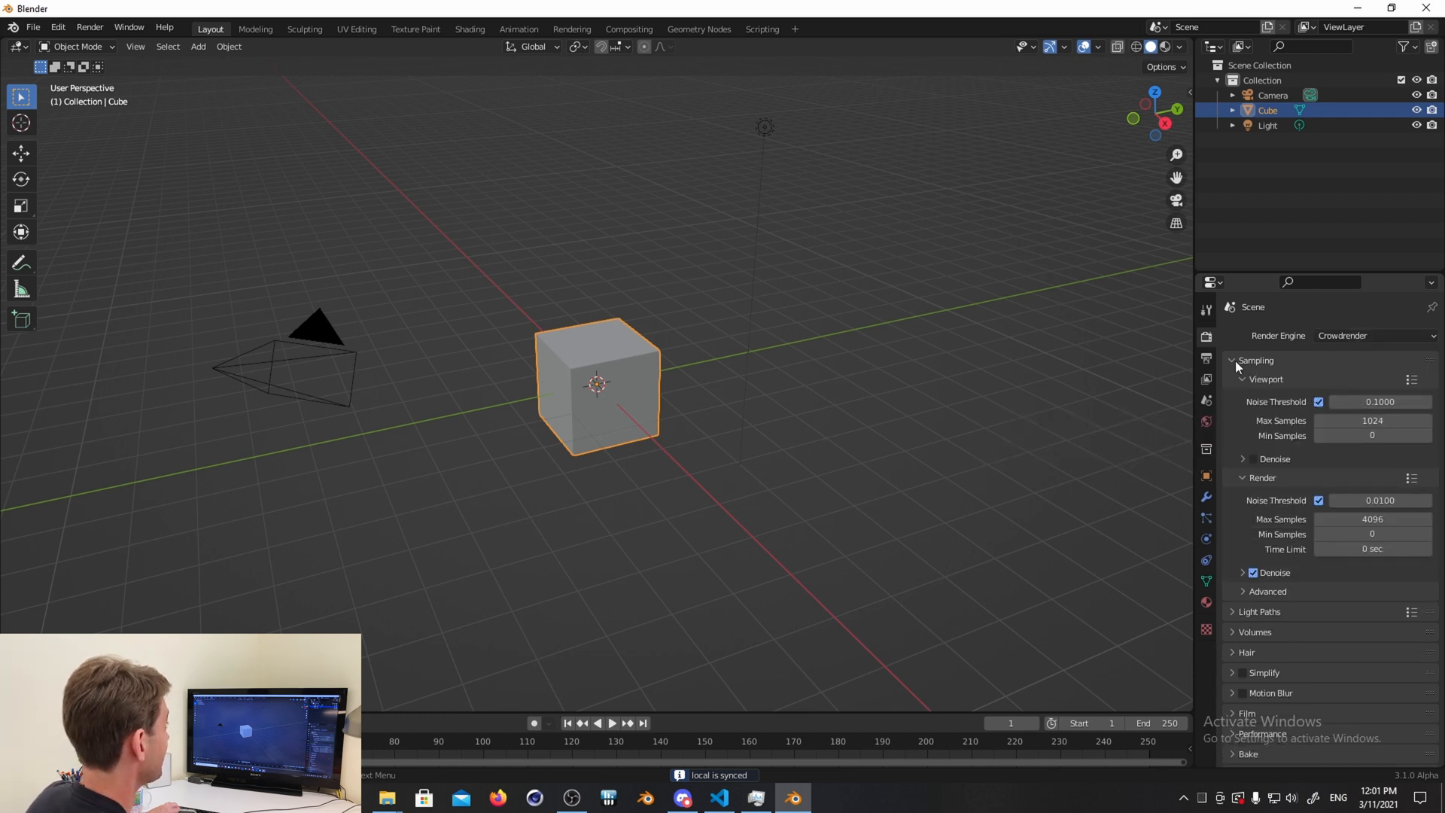
pyautogui.click(1232, 360)
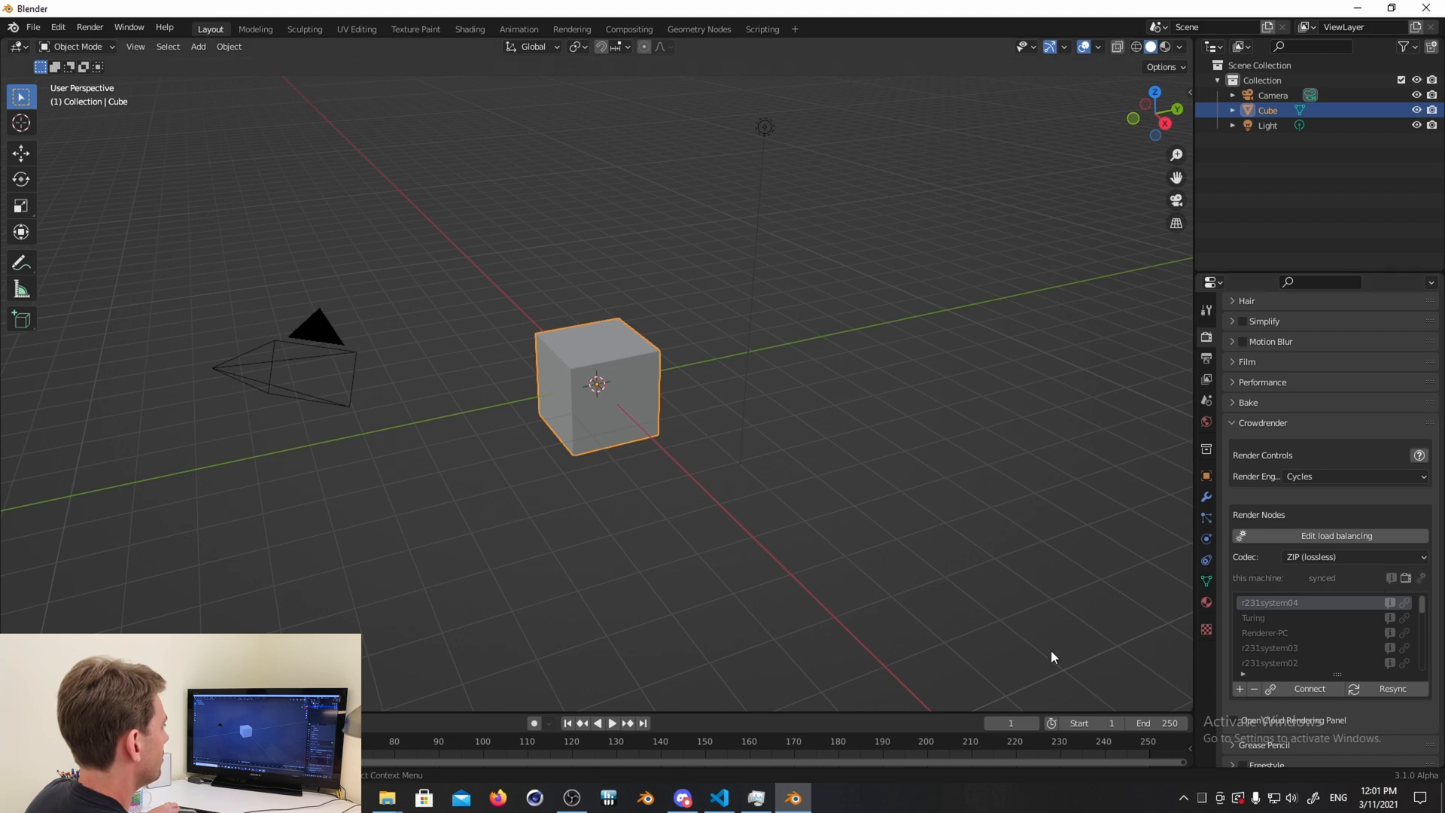
pyautogui.moveTo(989, 581)
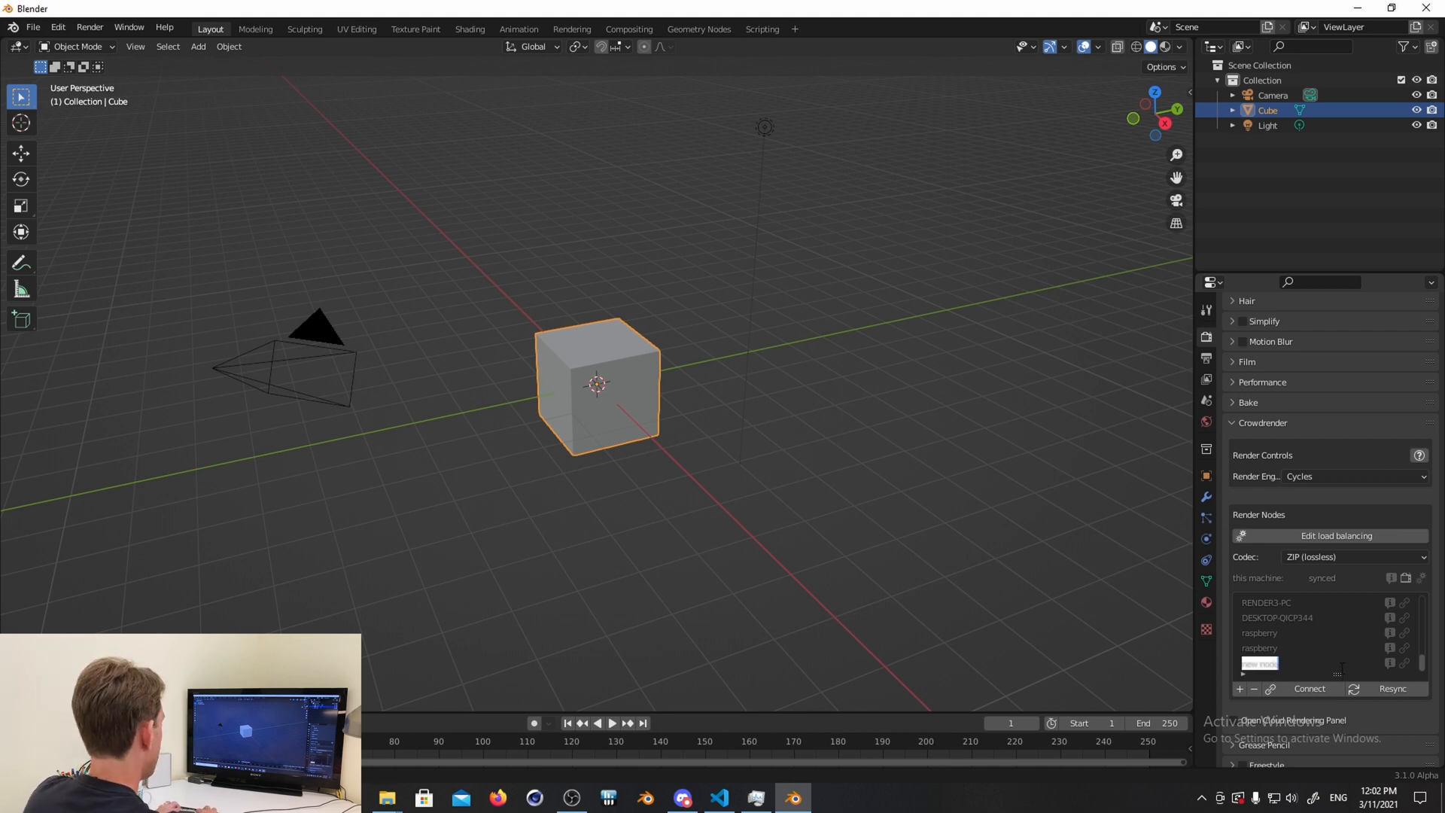
# - Name the new node RYZEN-NINJA and confirm connecting to it
pyautogui.write('RYZEN-NINJA')
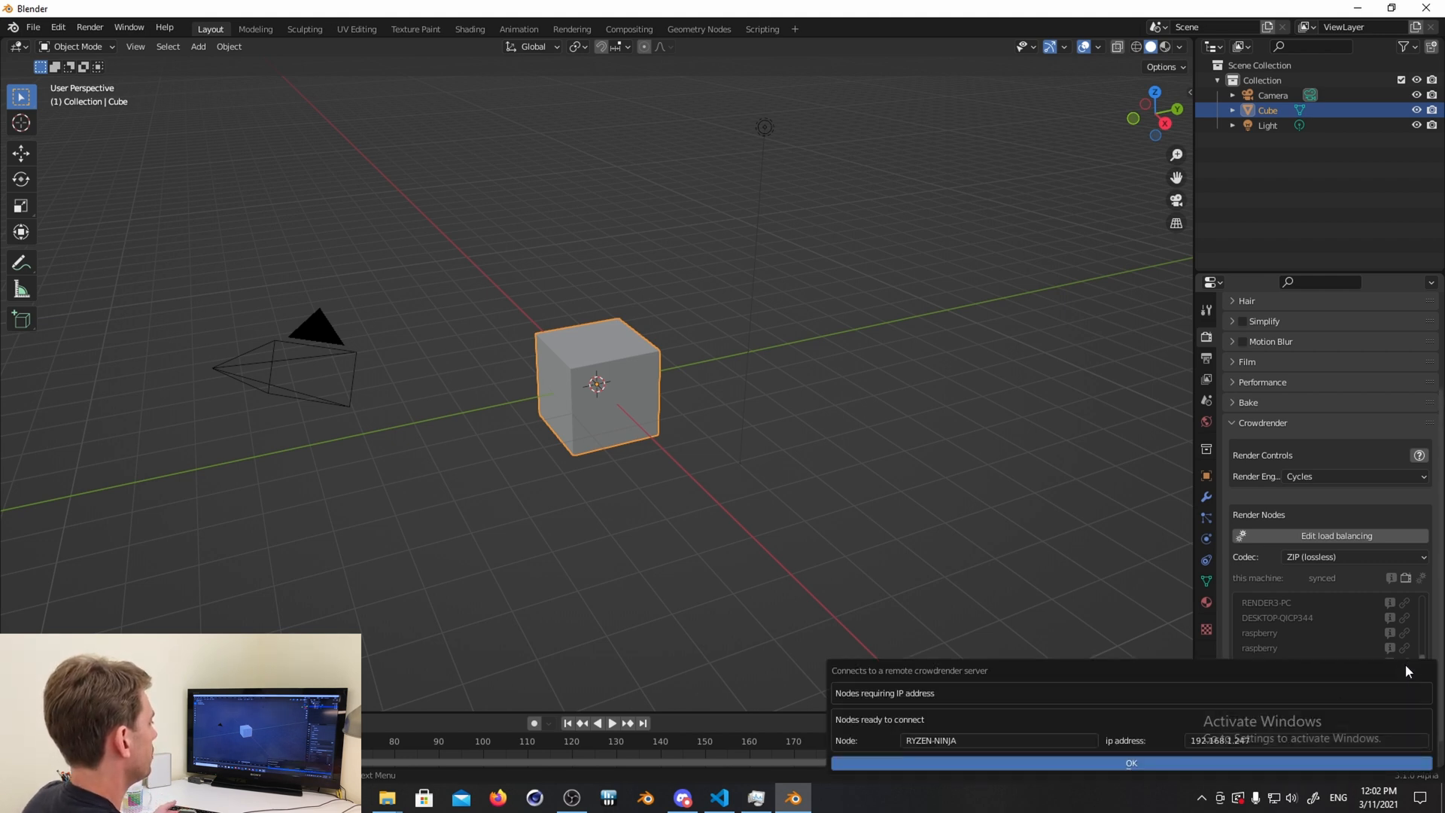
pyautogui.click(1128, 762)
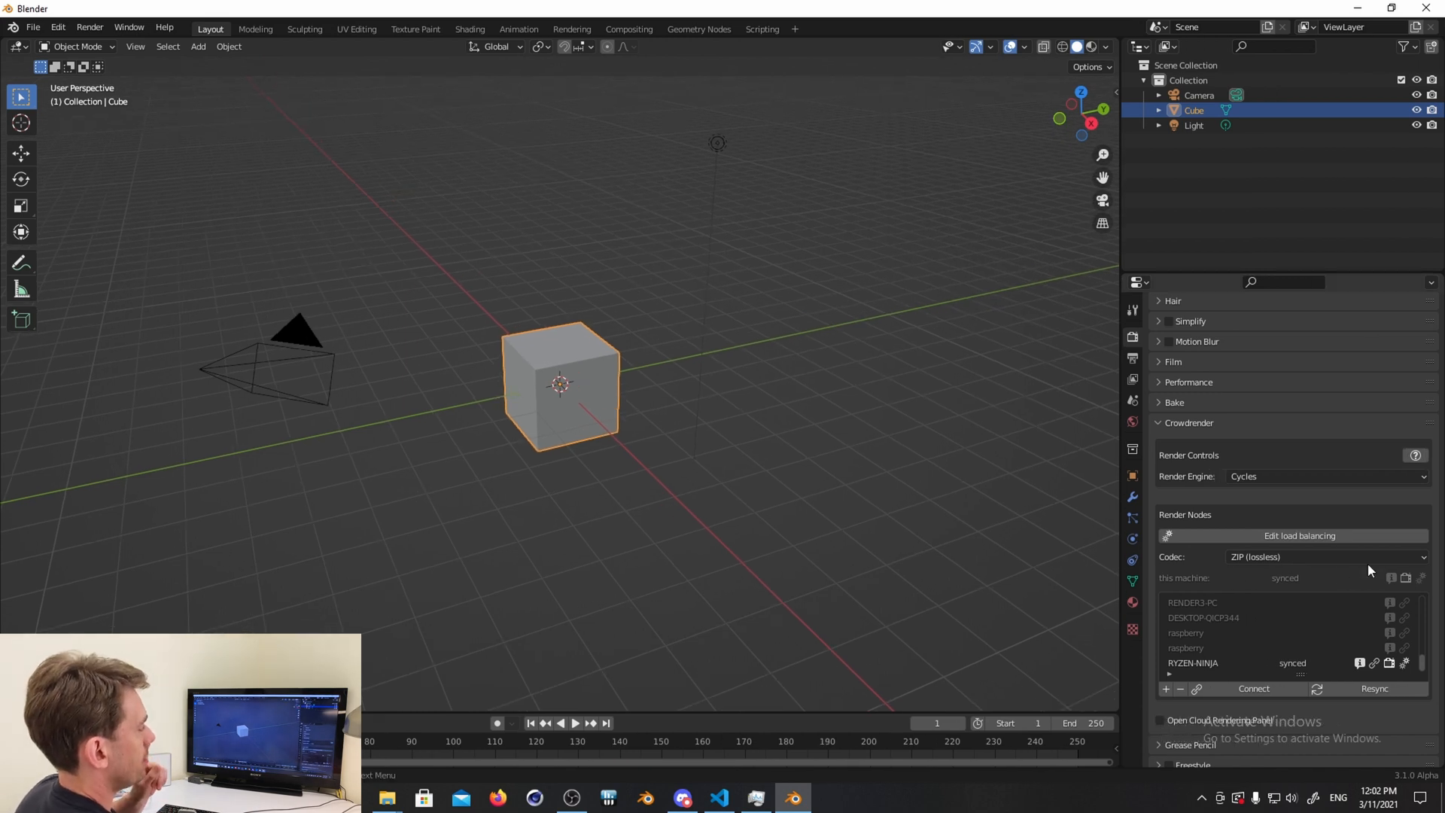
pyautogui.moveTo(1257, 454)
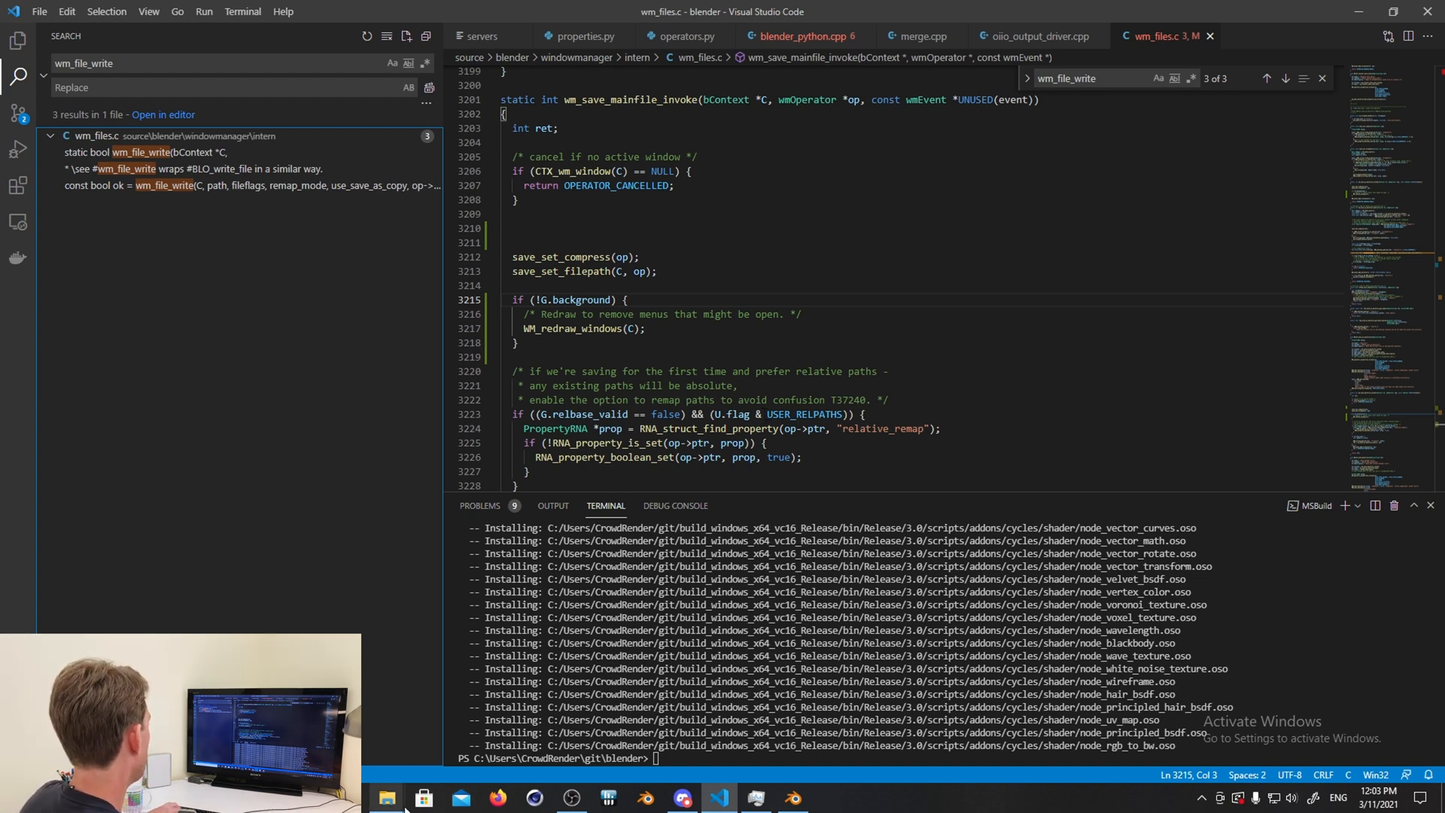
# - Launch the custom-built Blender 3.0 Alpha executable from the VS Code workspace
pyautogui.rightClick(792, 797)
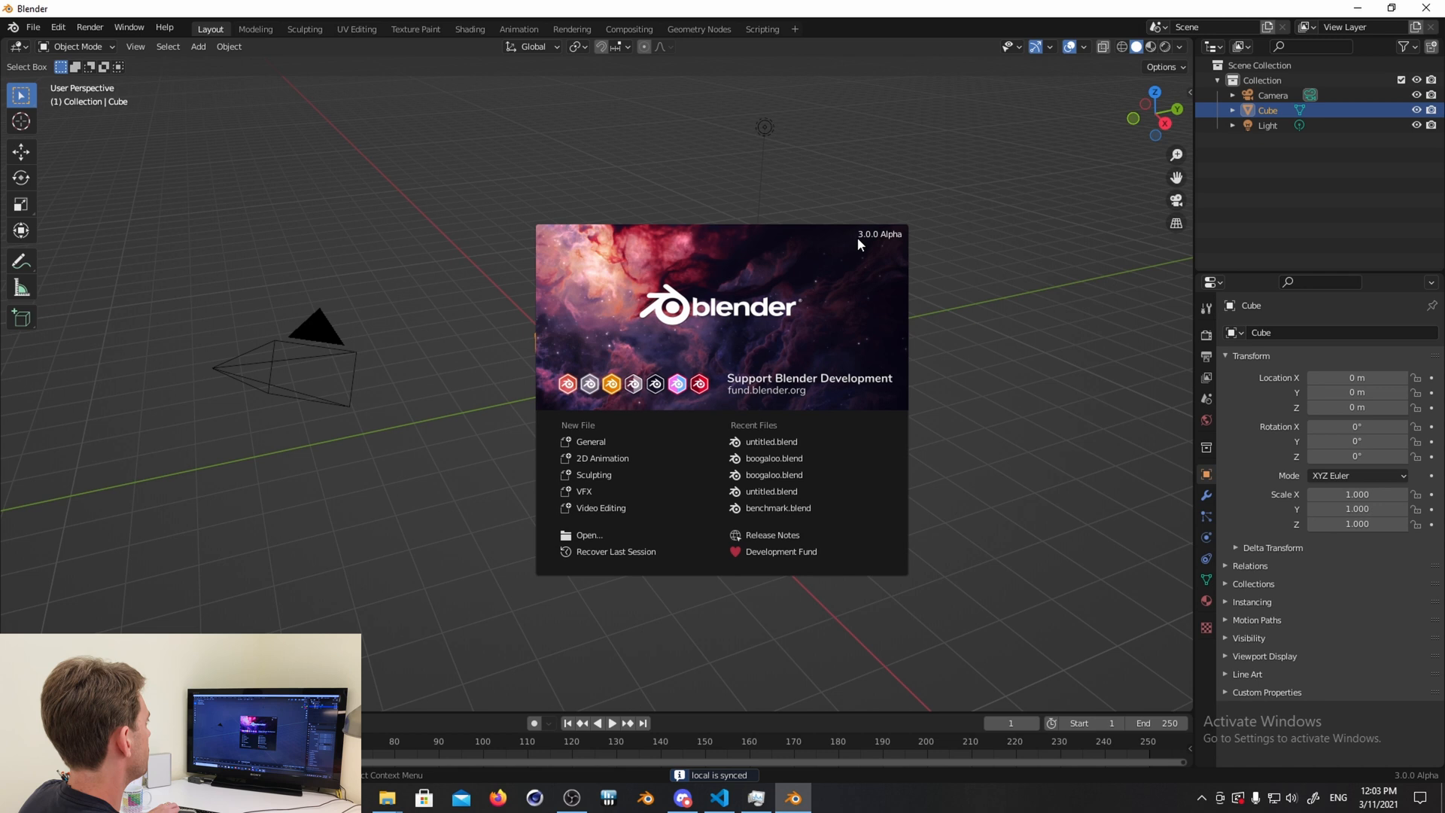
pyautogui.moveTo(871, 267)
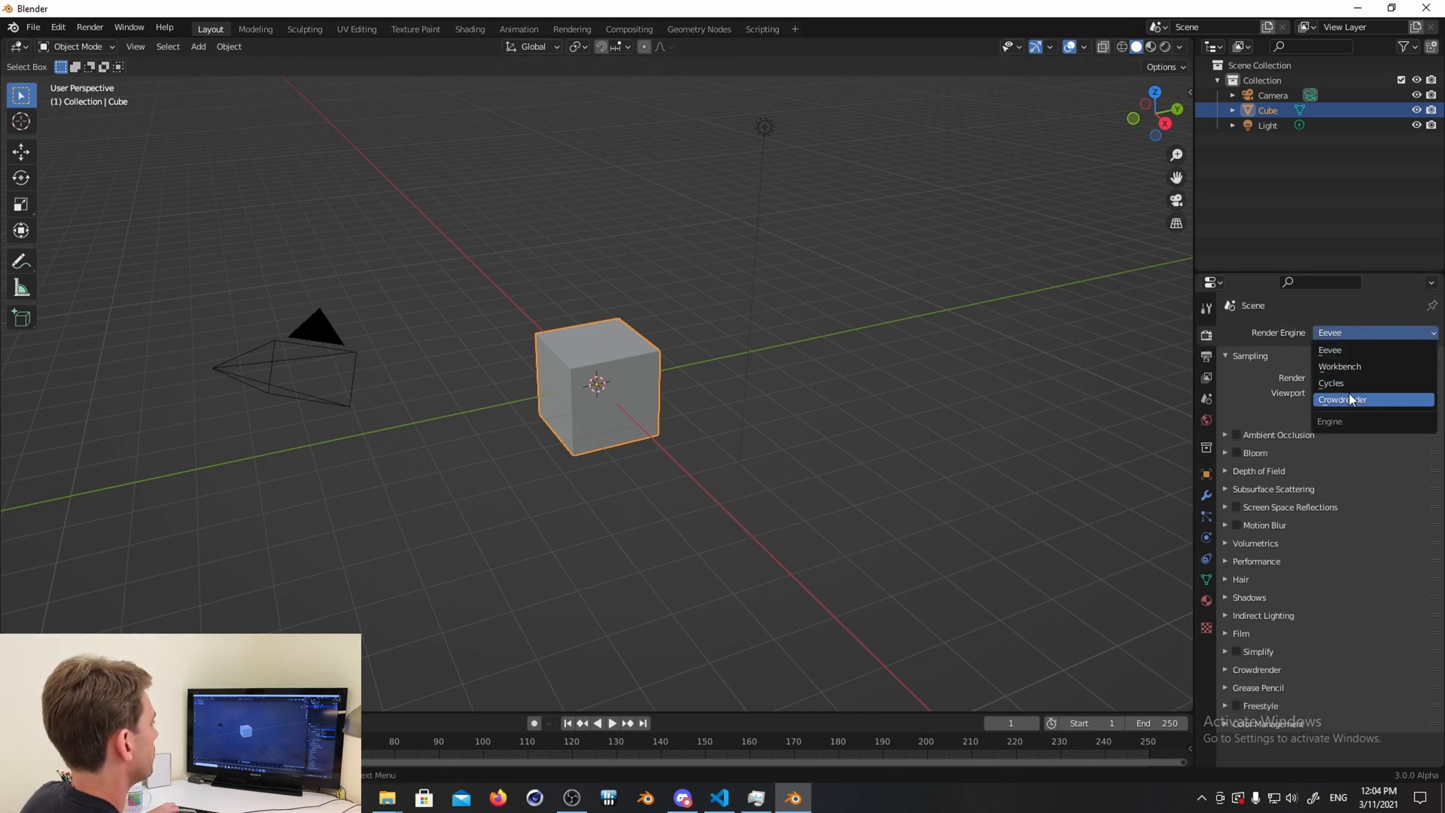
# - Set the scene's Render Engine to Crowdrender in Render Properties
pyautogui.click(1373, 400)
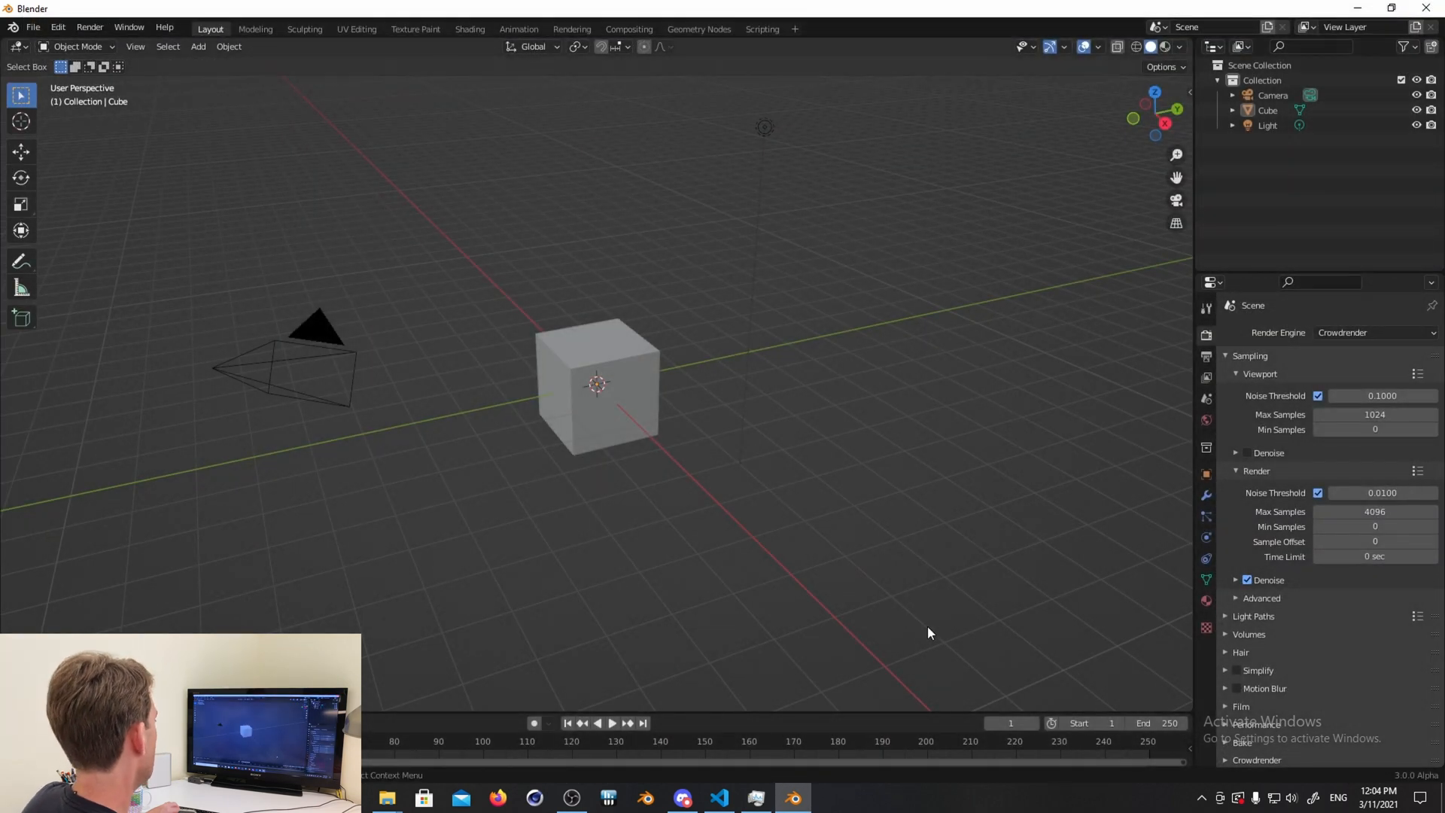
pyautogui.moveTo(926, 469)
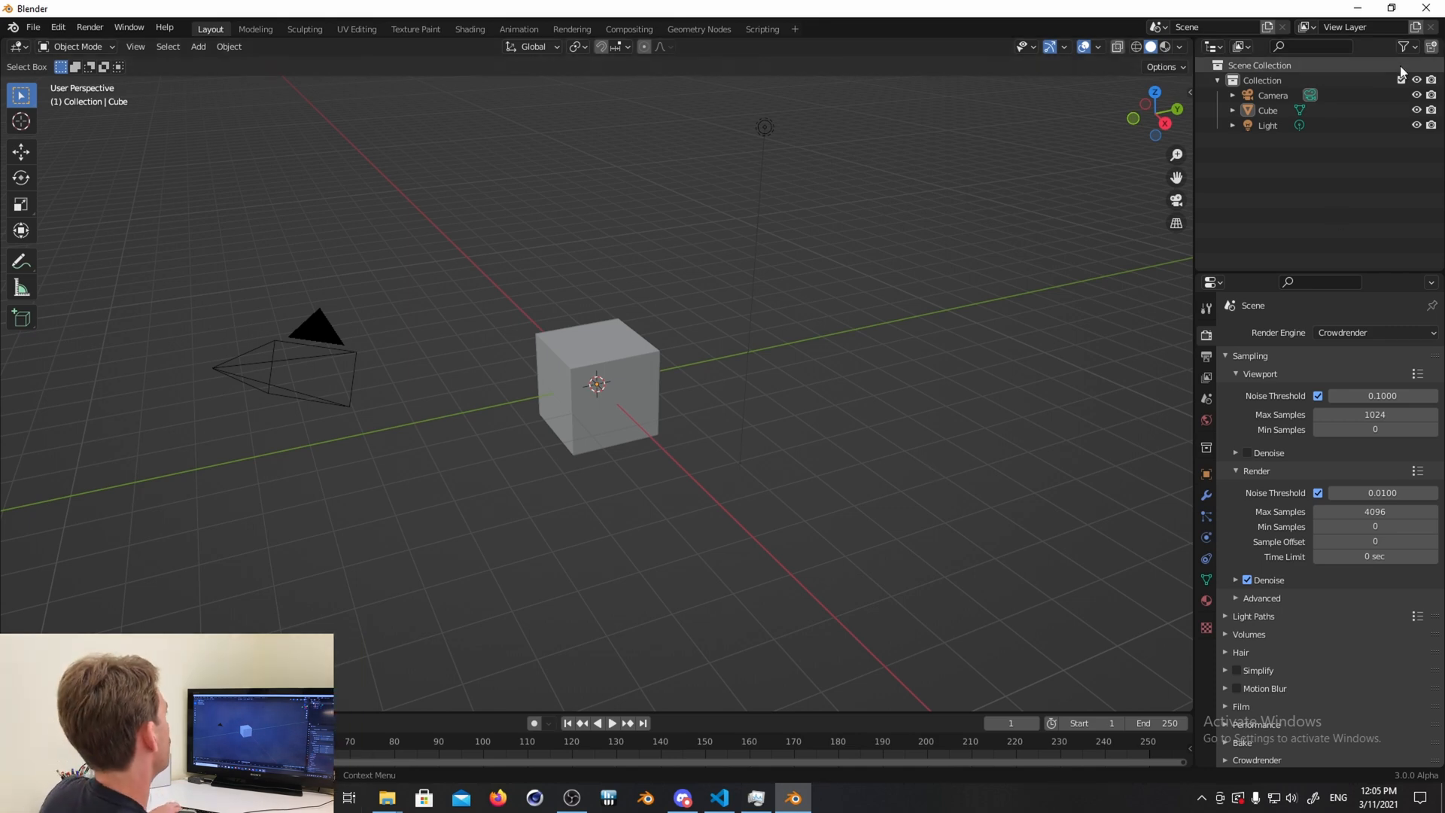
# - Switch to VS Code and jump to the wm_file_write definition at line 1738
pyautogui.click(719, 796)
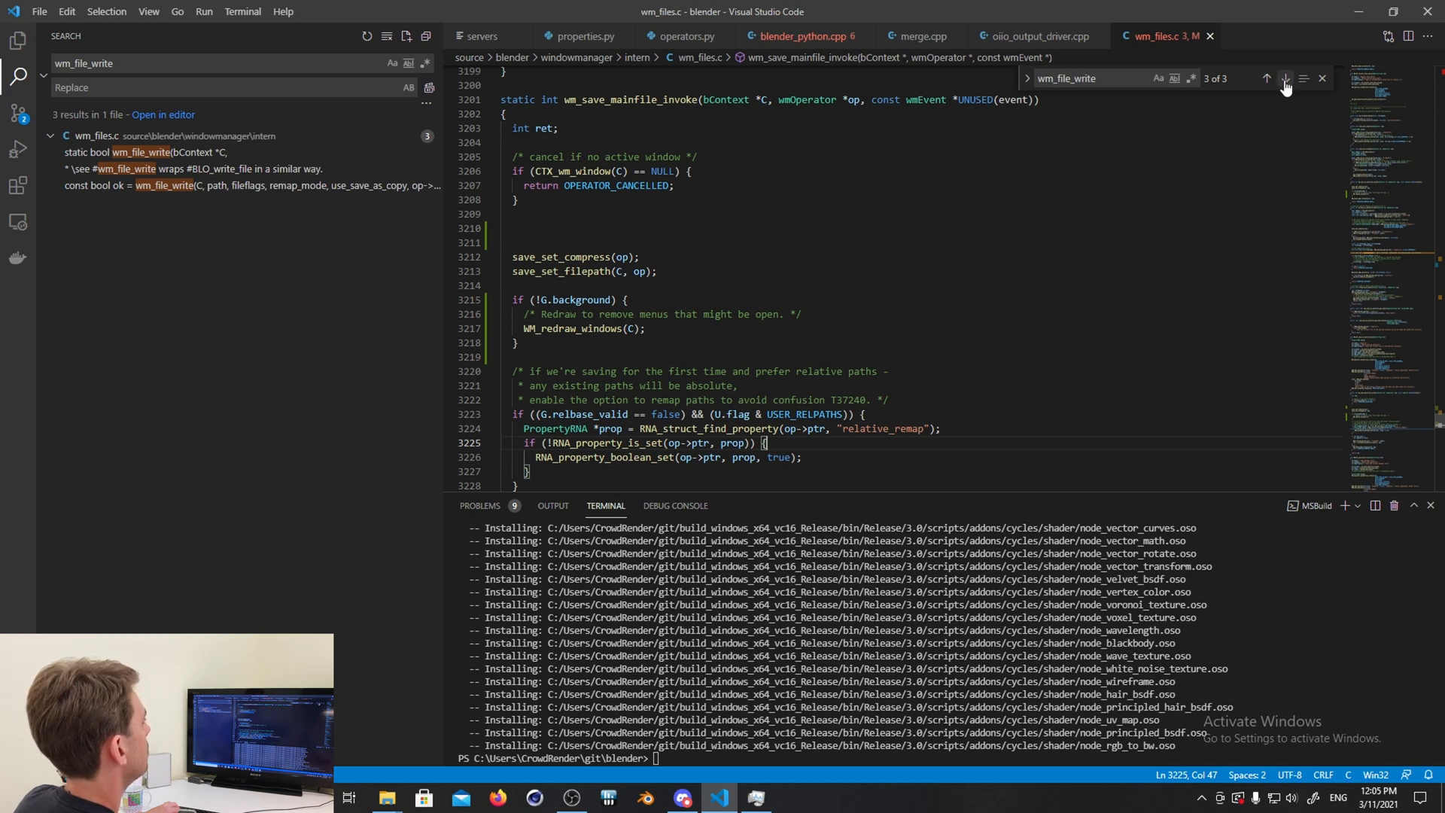
pyautogui.click(1286, 78)
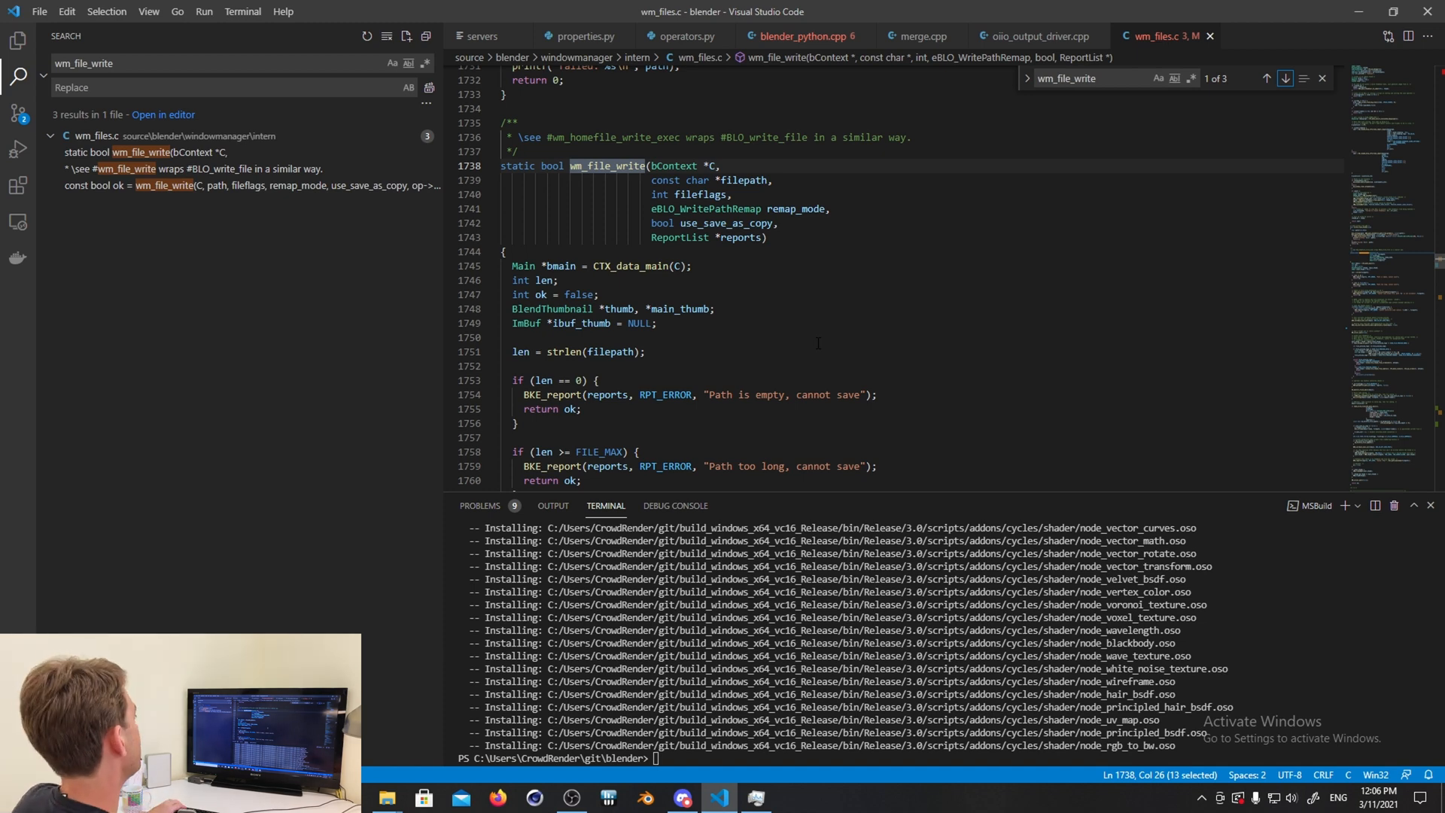
pyautogui.moveTo(833, 361)
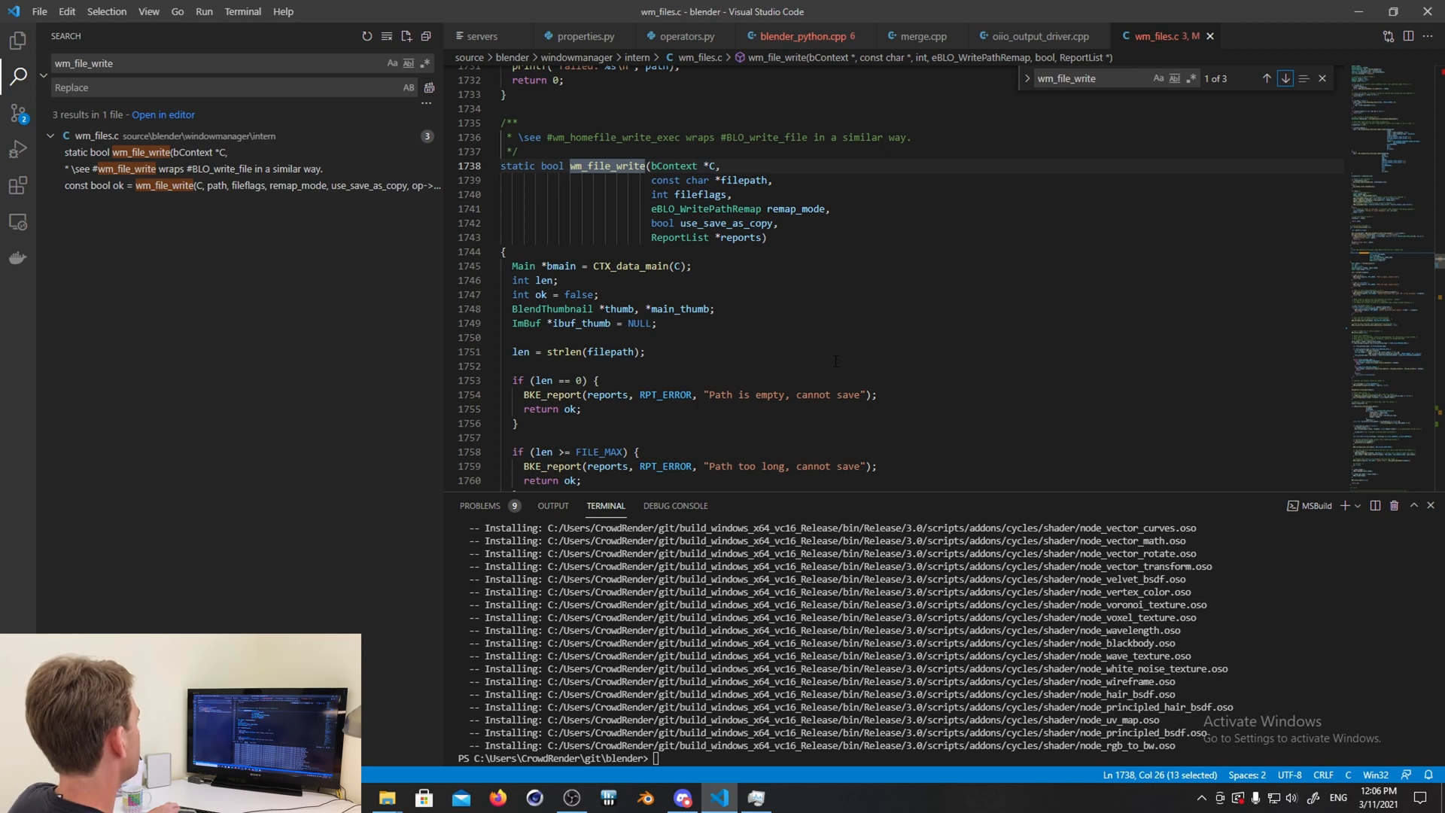